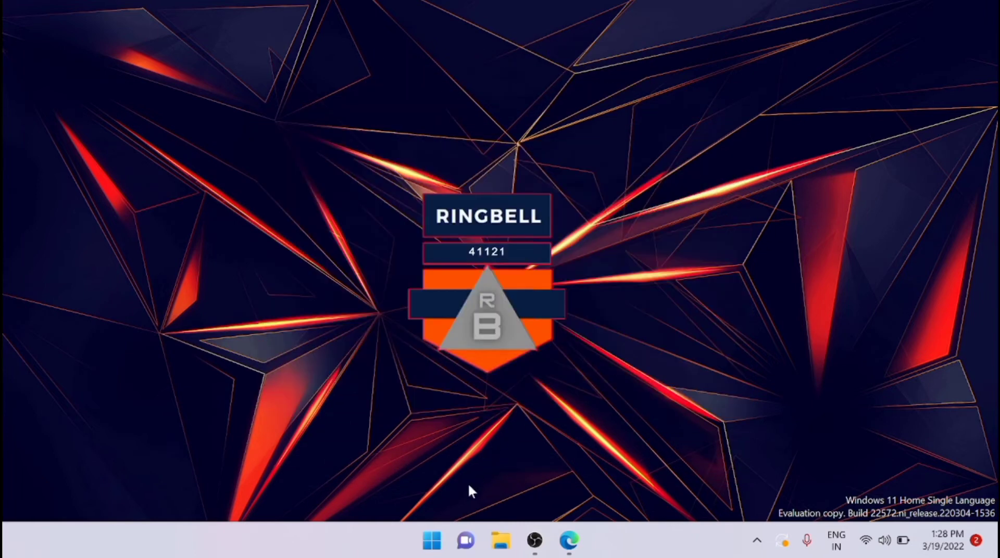
- Launch Settings from the pinned tile in the Start menu
click(431, 542)
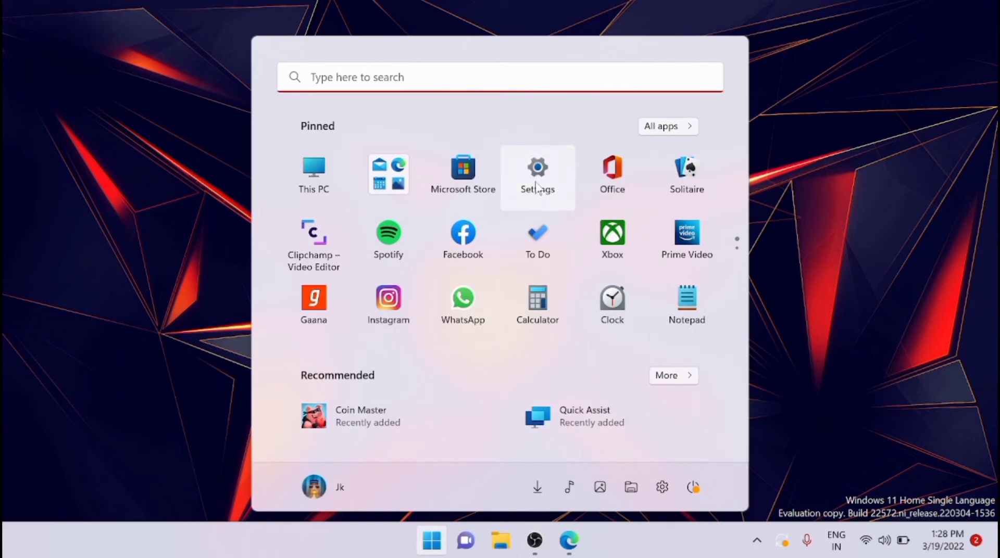
click(537, 172)
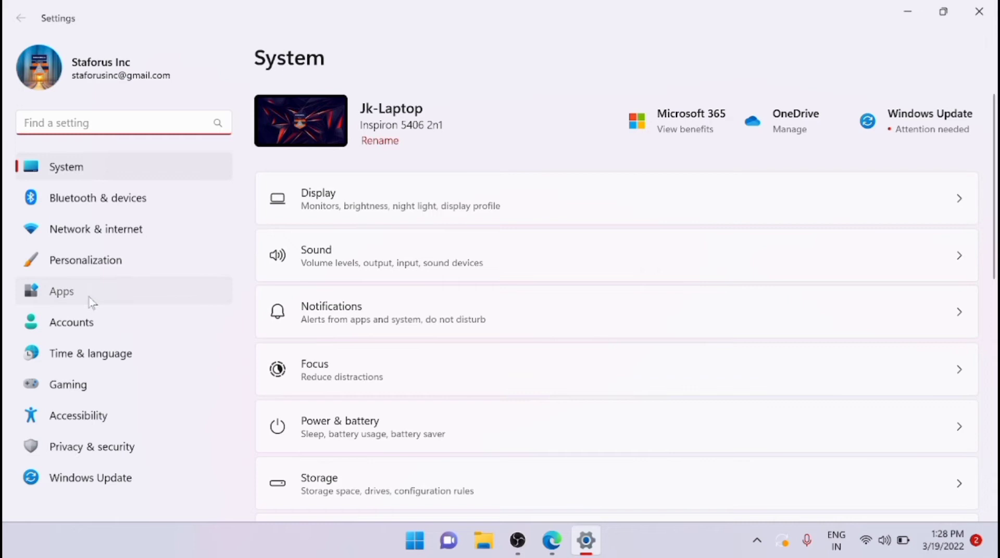
- Go to Apps > Optional features and view the features available to add
click(62, 292)
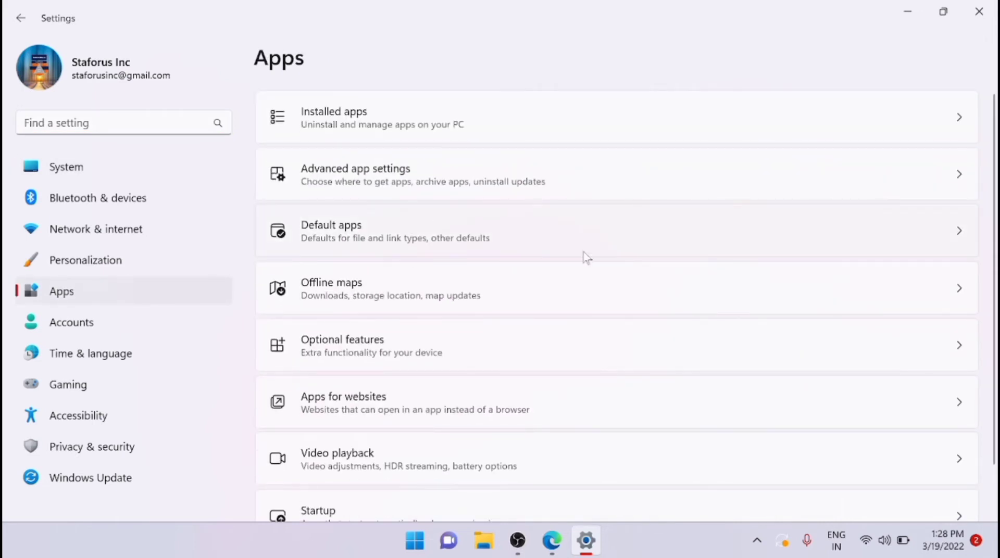
mouse_move(561, 354)
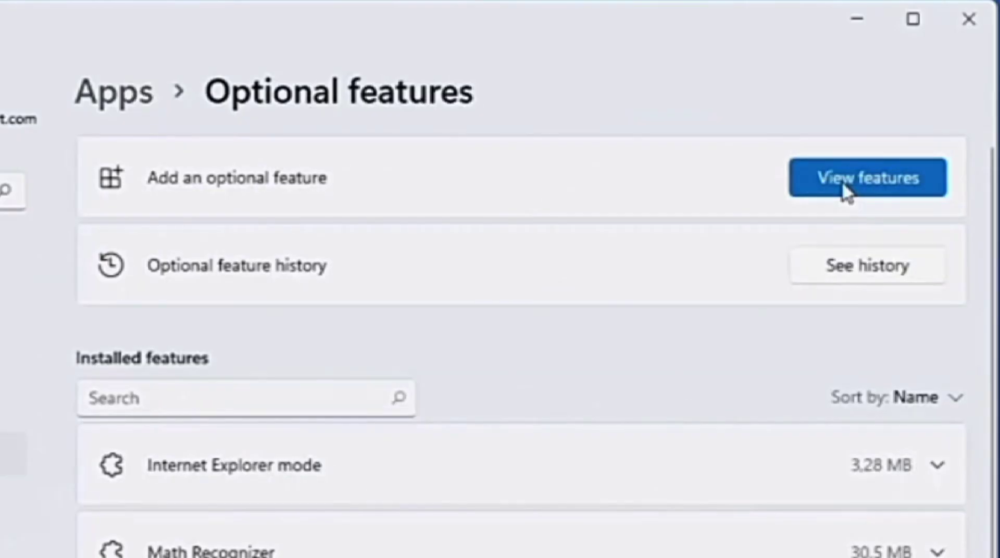
click(866, 177)
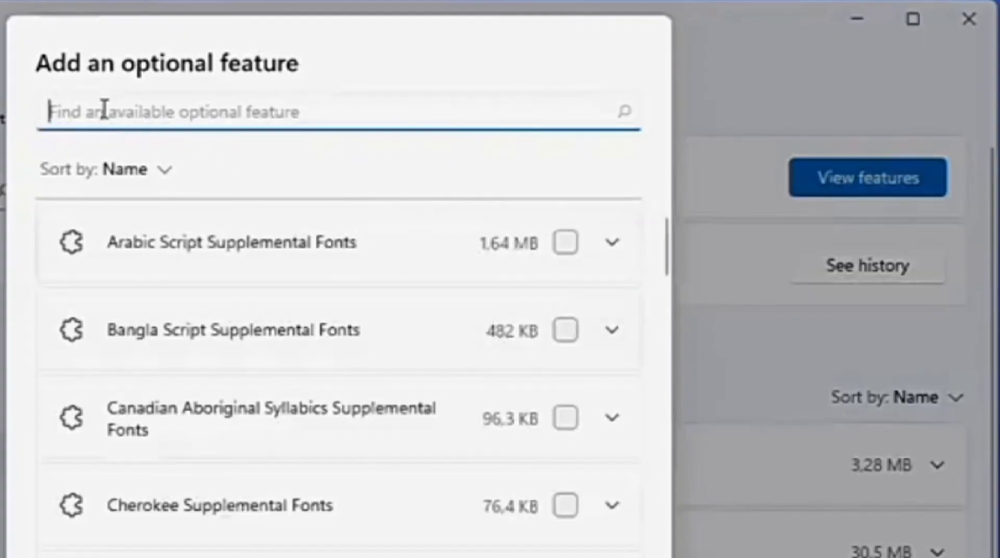
- Search 'rsat', select RSAT: Group Policy Management Tools for installation, and close Settings
text(rsat)
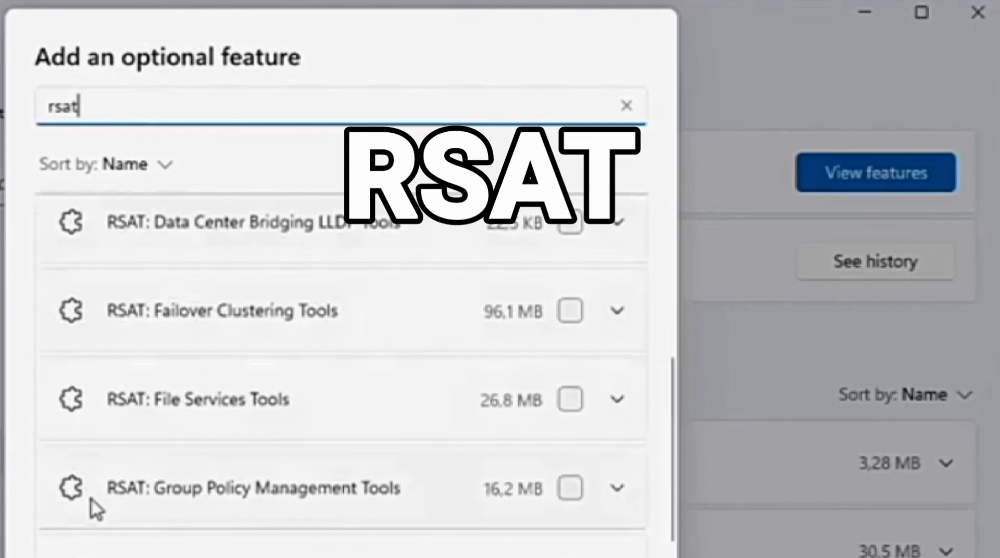
mouse_move(577, 502)
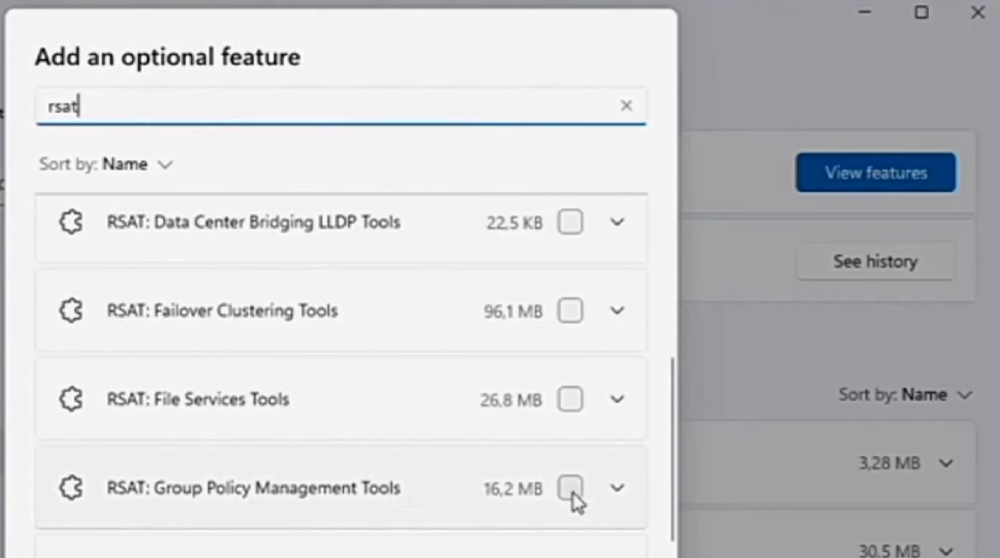
click(569, 488)
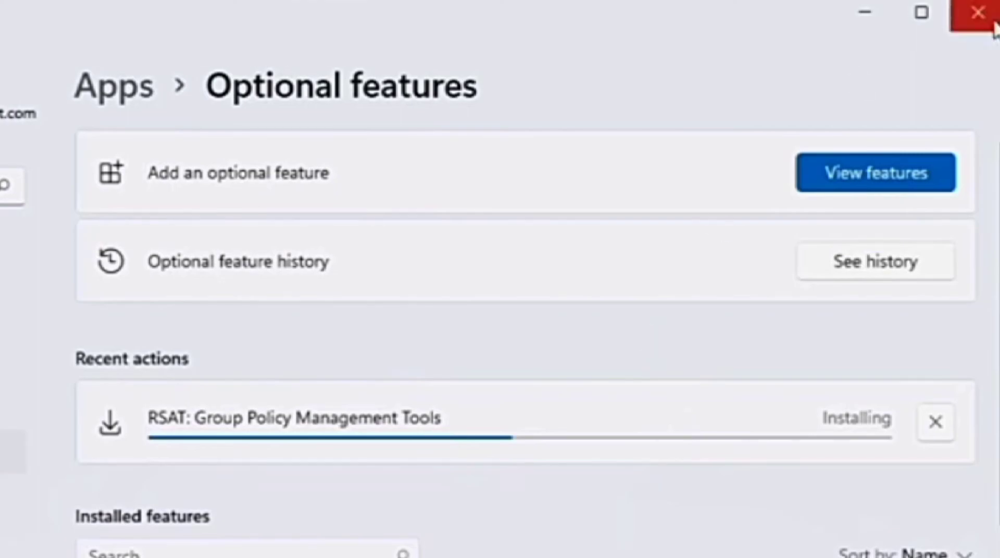
click(977, 11)
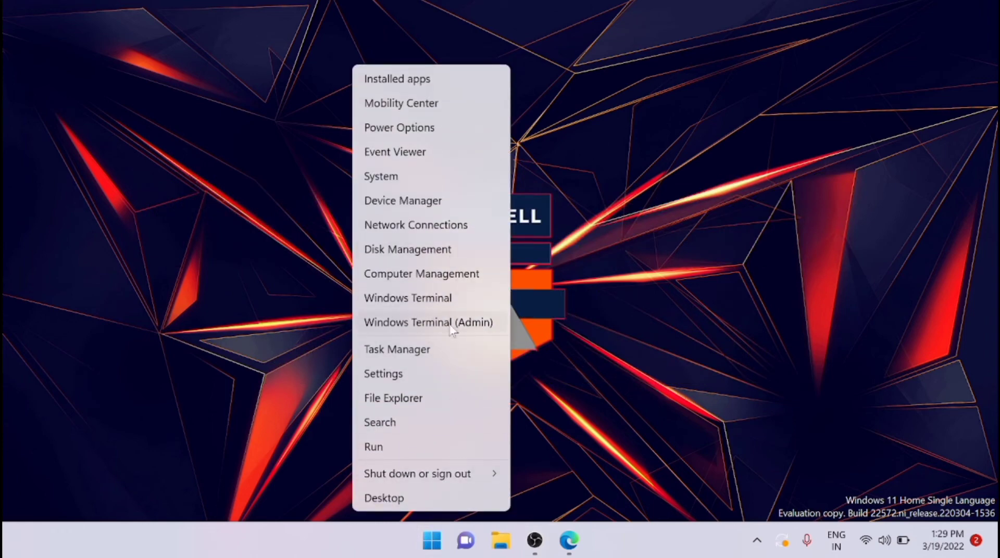
- In an admin terminal, enter the DISM /Online /add-capability command for Rsat.GroupPolicy.Management.Tools
click(429, 323)
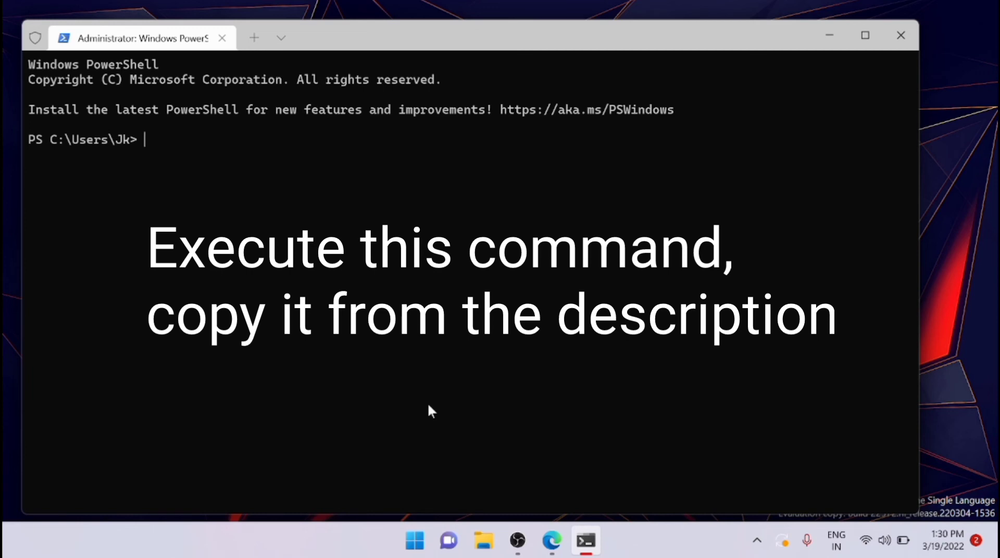
text(DISM.exe /Online /add-capability /CapabilityName:Rsat.GroupPolicy.Management.Tools~~~~0.0.1.0)
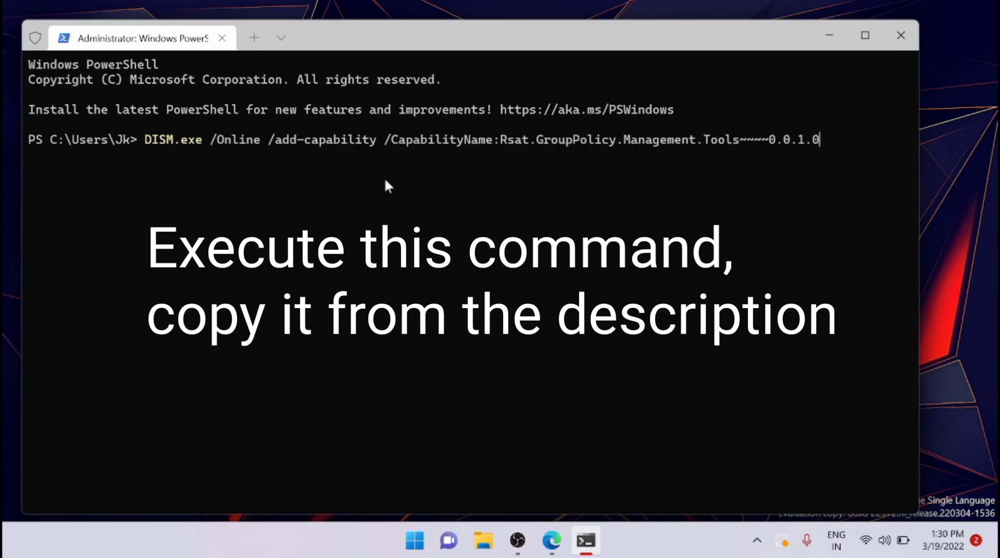
mouse_move(640, 245)
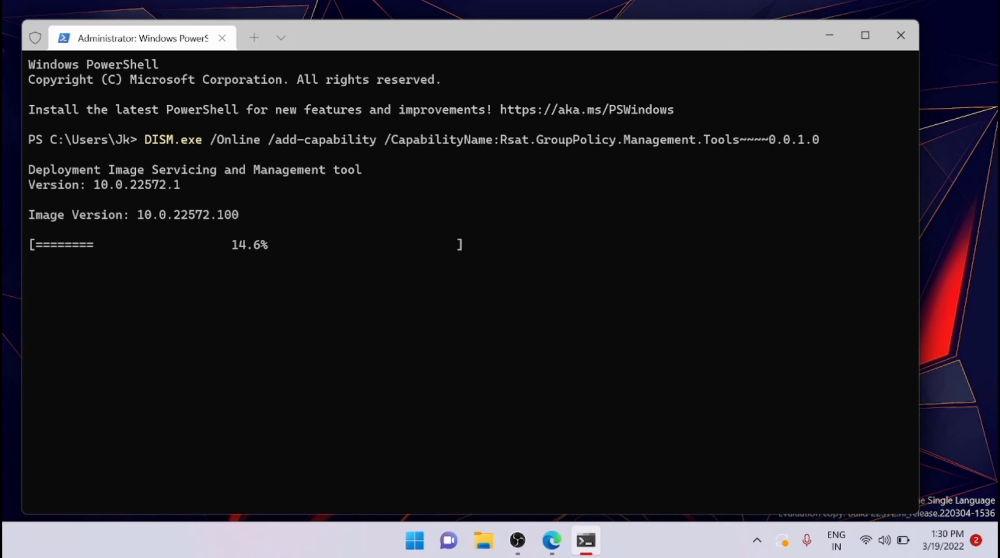
mouse_move(829, 36)
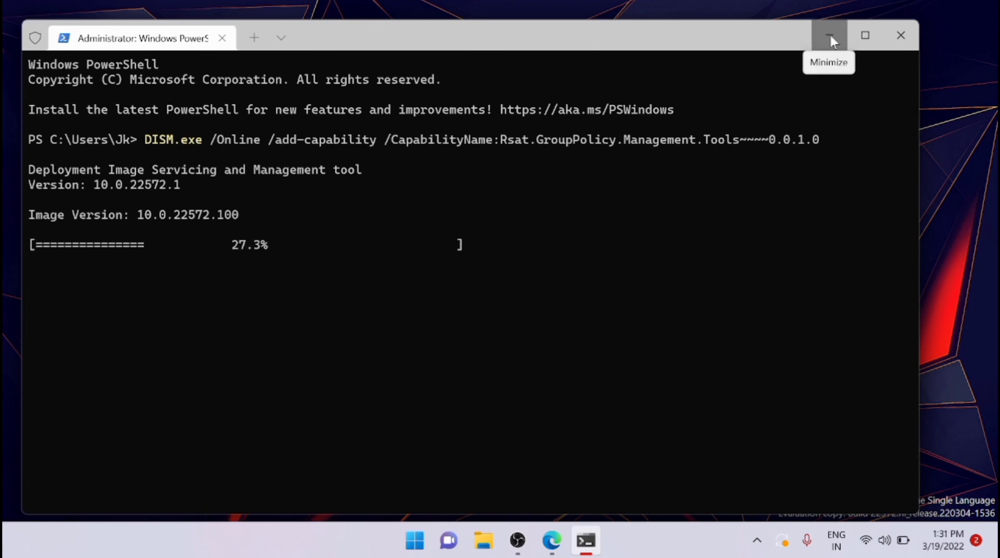